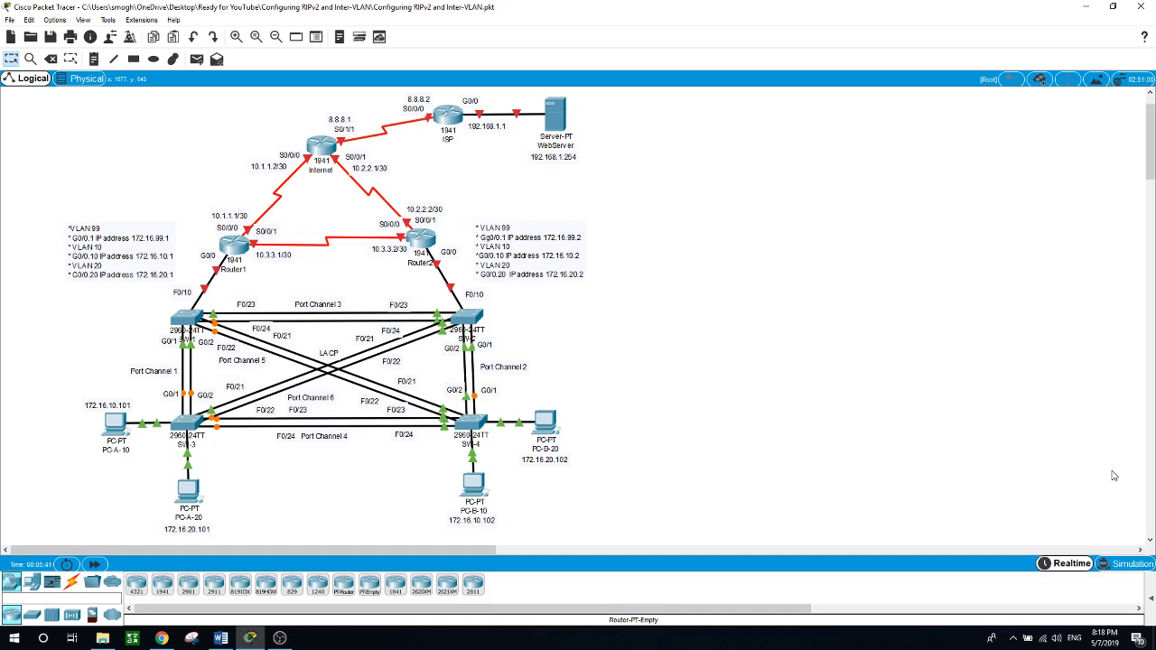
pyautogui.moveTo(1118, 479)
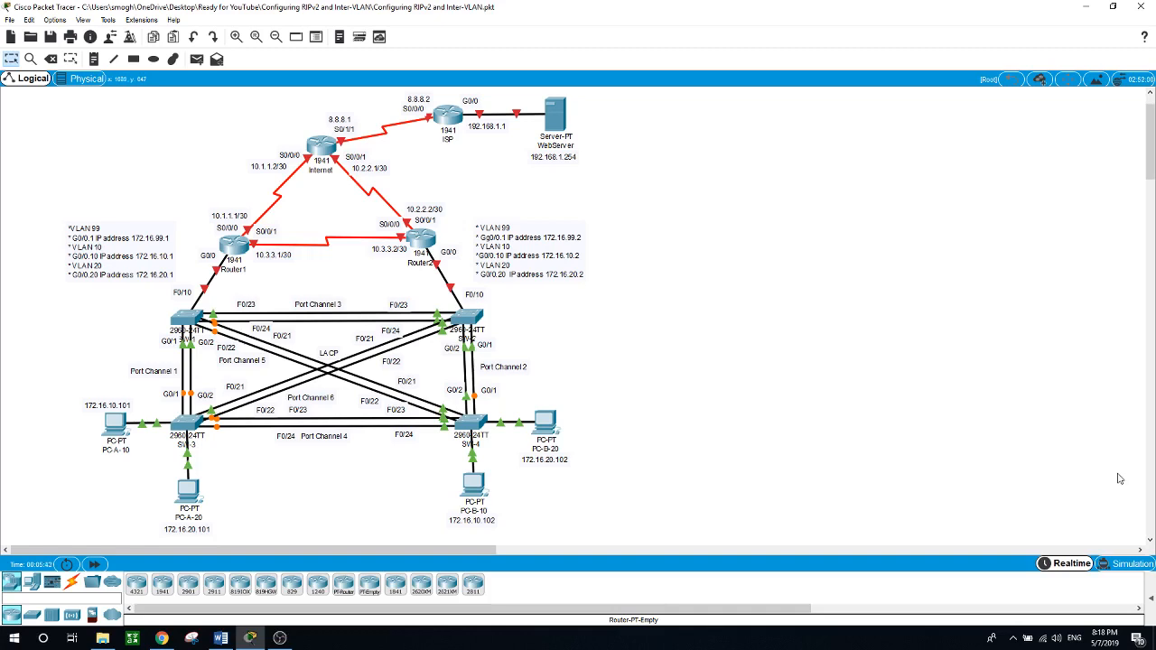